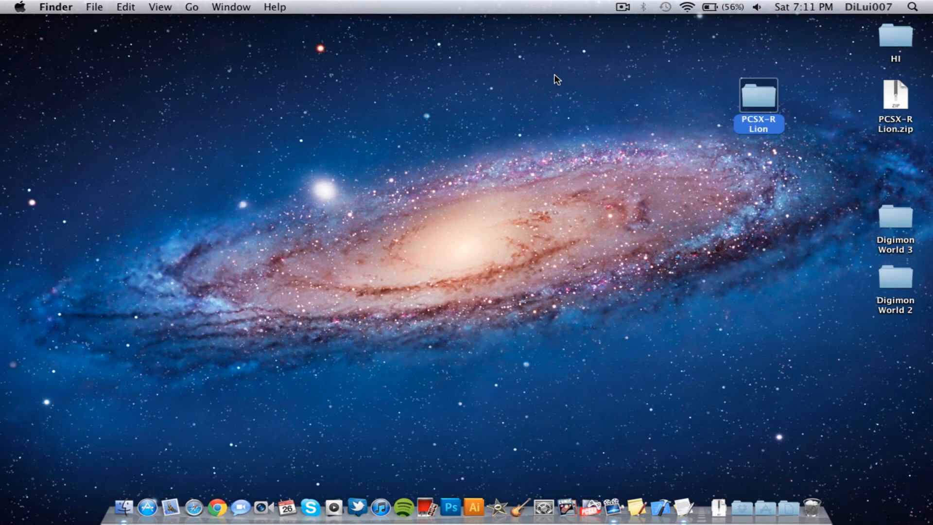
- Open the PCSX-R Lion download and its 'Drag to ~/Library/Application Support' folder
left_click(554, 94)
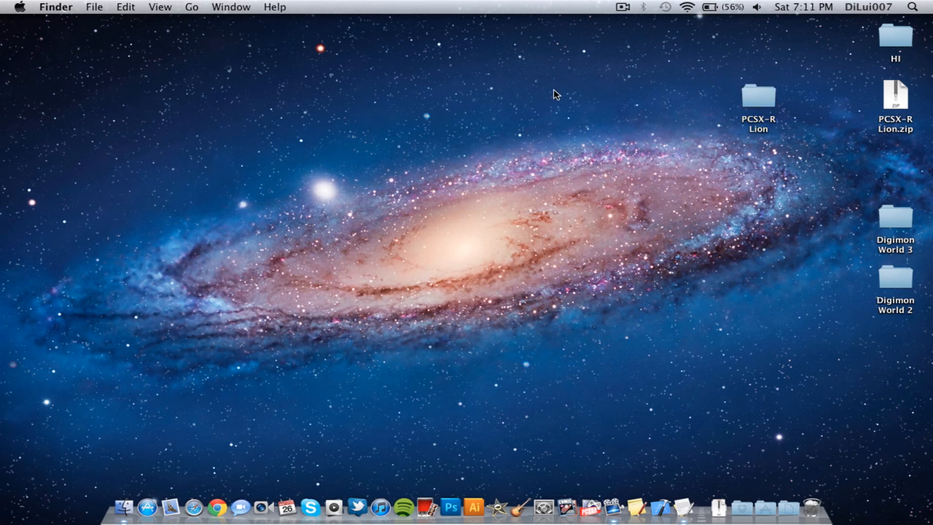
mouse_move(572, 108)
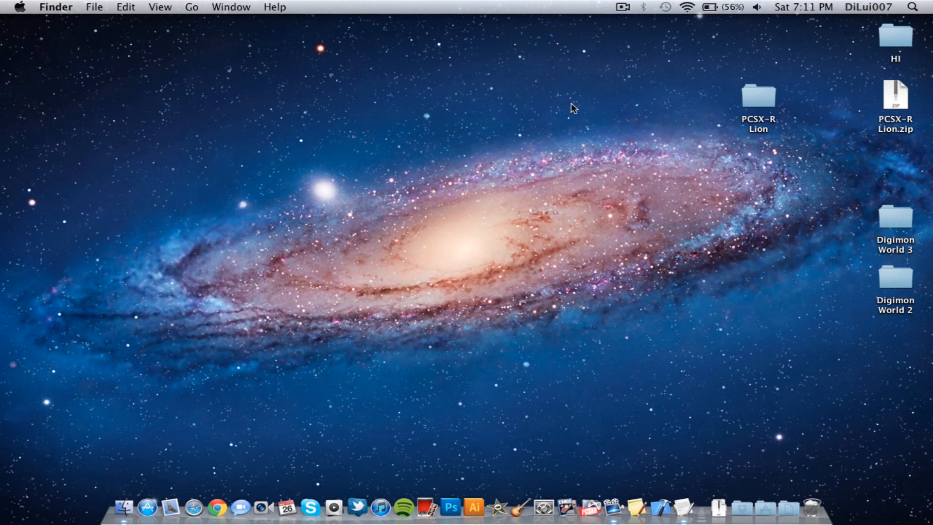
left_click(894, 104)
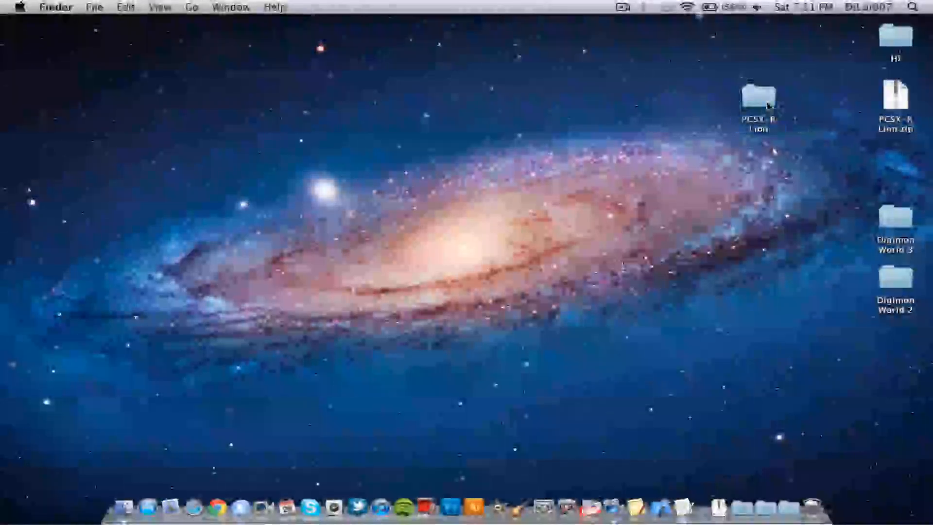
double_click(758, 104)
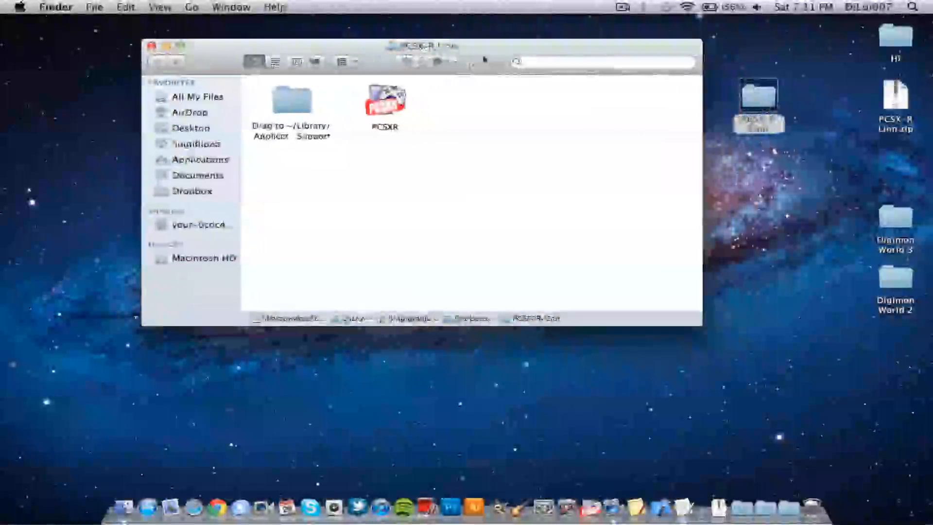
left_click(385, 100)
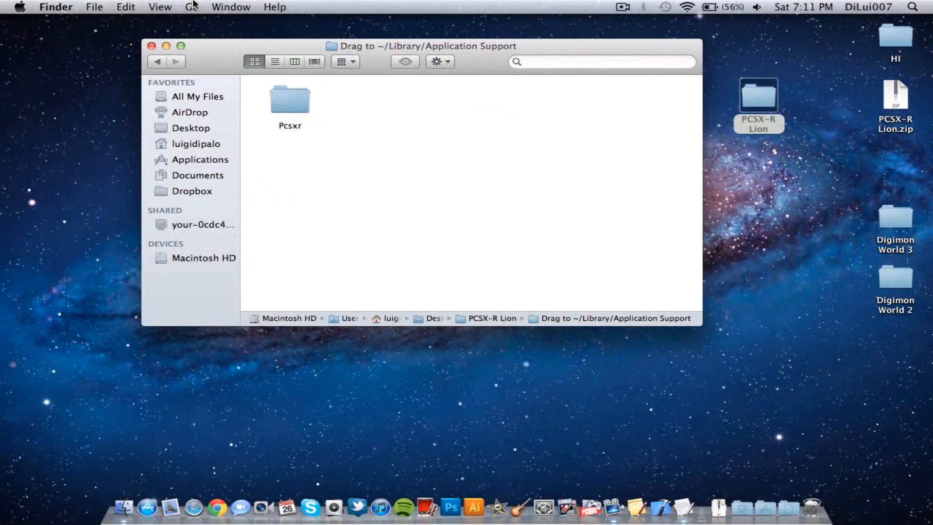
- Go to the hidden ~/Library folder by path in Finder
left_click(191, 6)
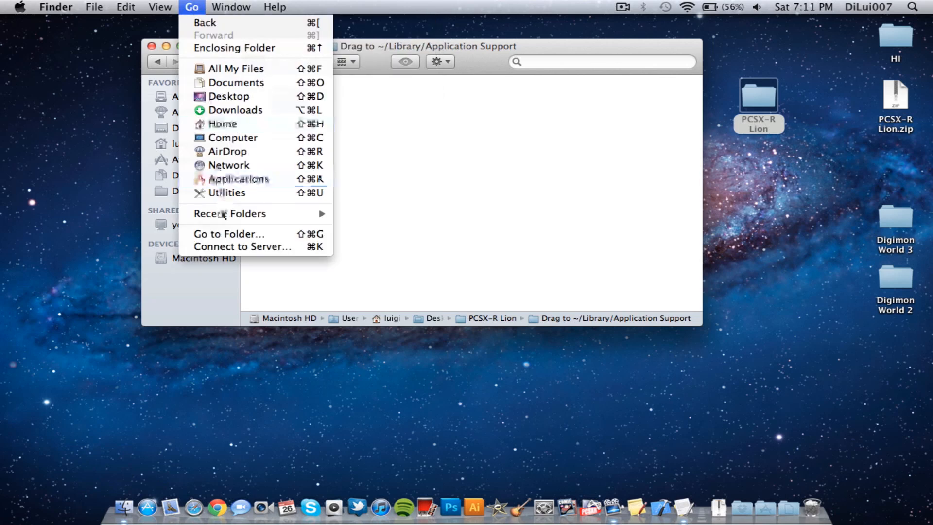
left_click(228, 233)
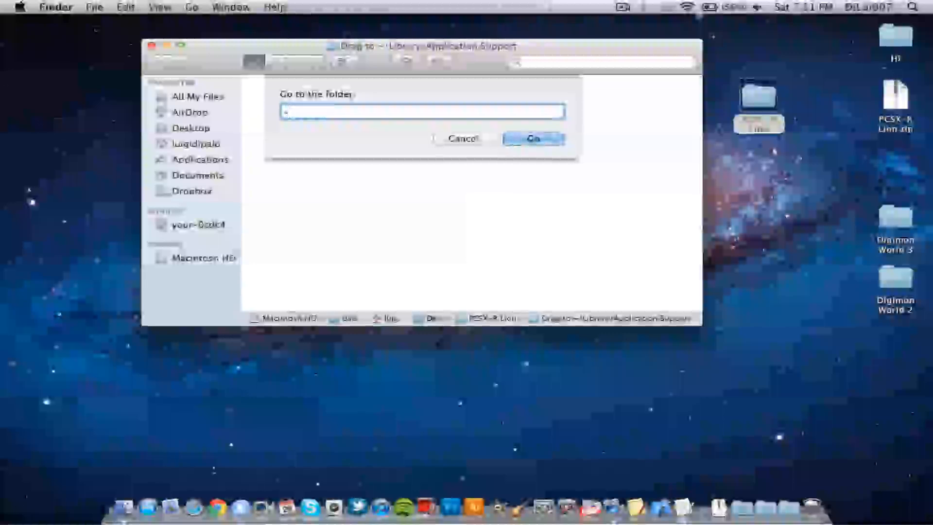
type("~/Lib")
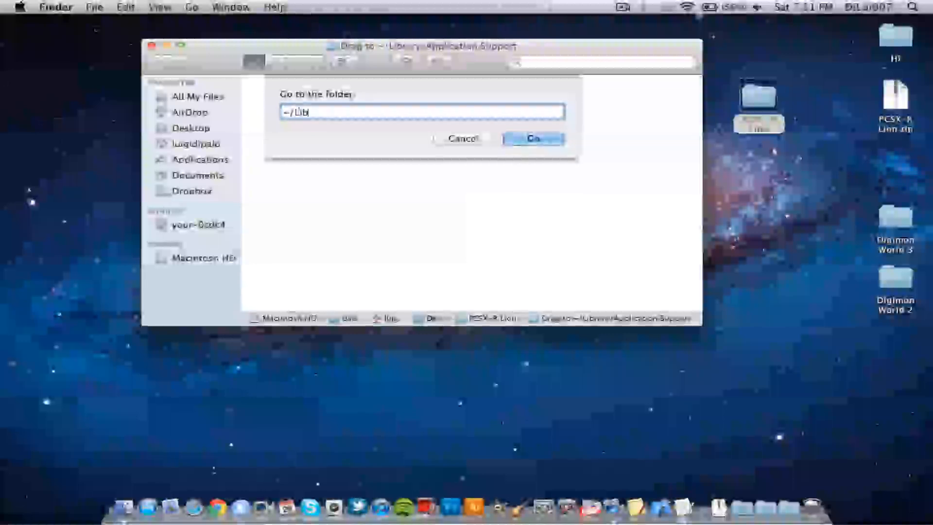
type("r")
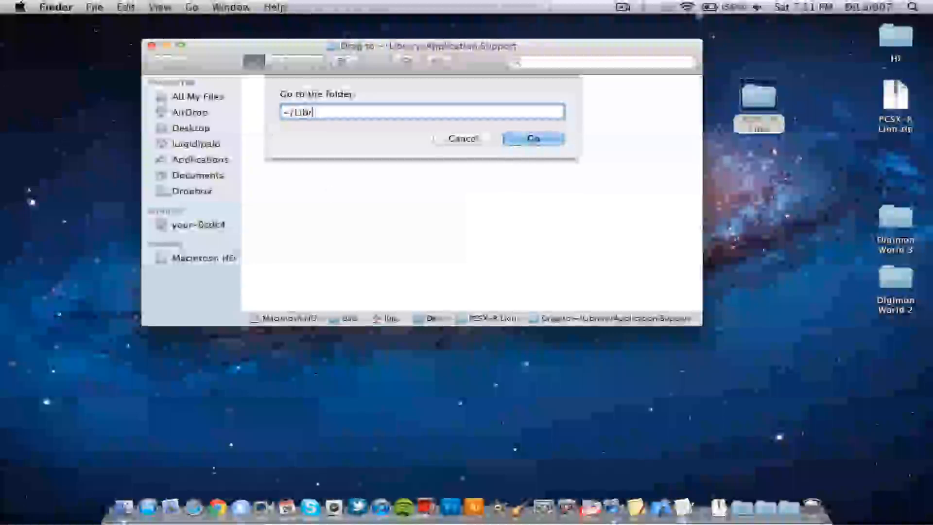
type("ary")
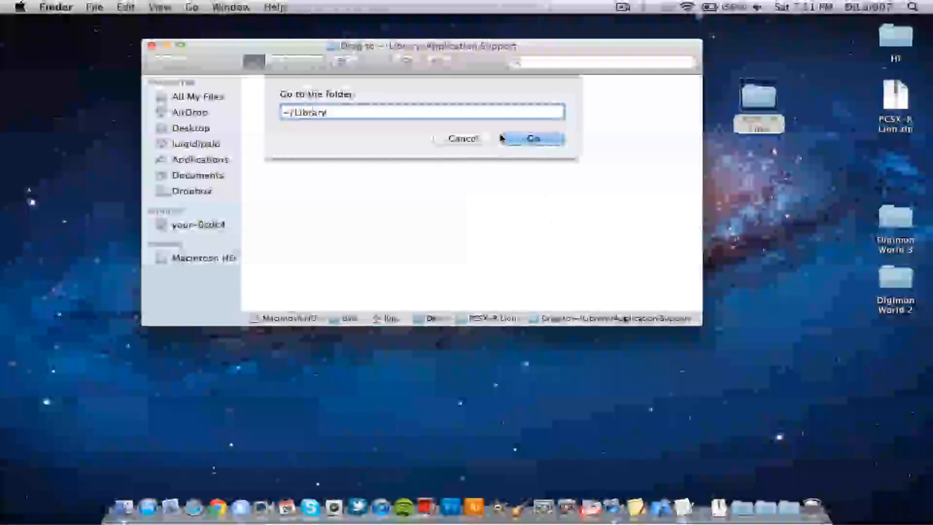
left_click(531, 138)
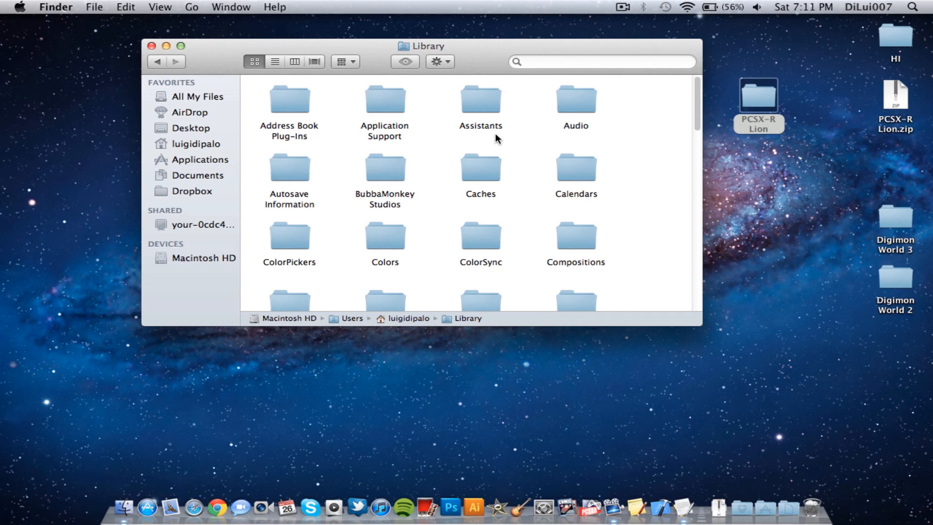
mouse_move(181, 153)
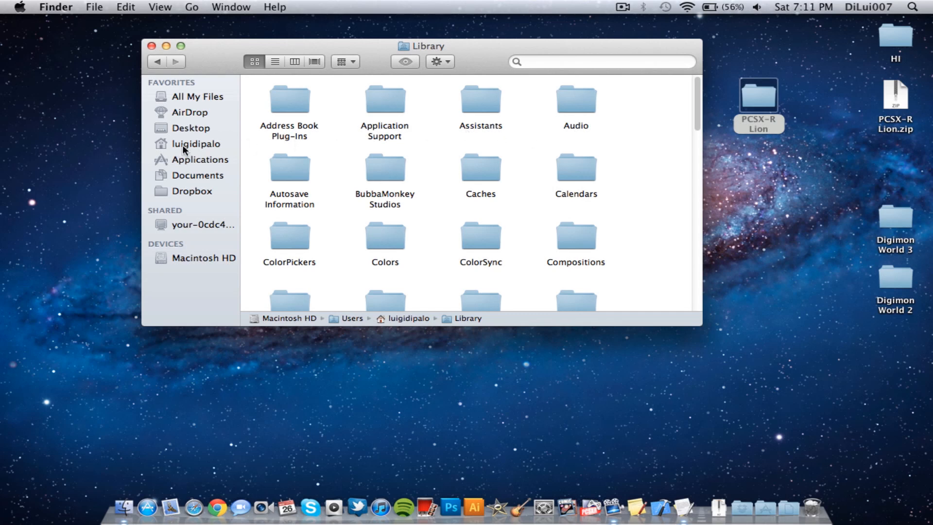
mouse_move(381, 103)
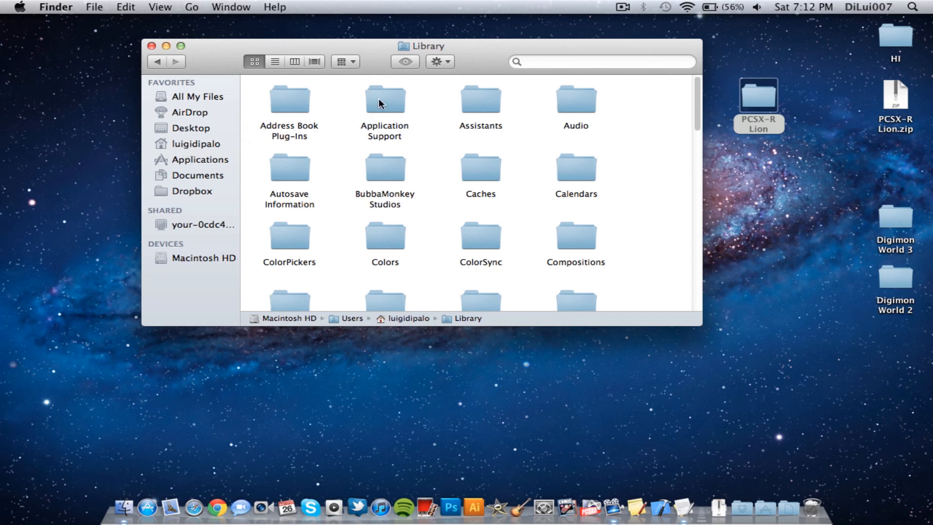
- Open Application Support from Library and reopen the PCSX-R Lion folder in a second window
double_click(384, 100)
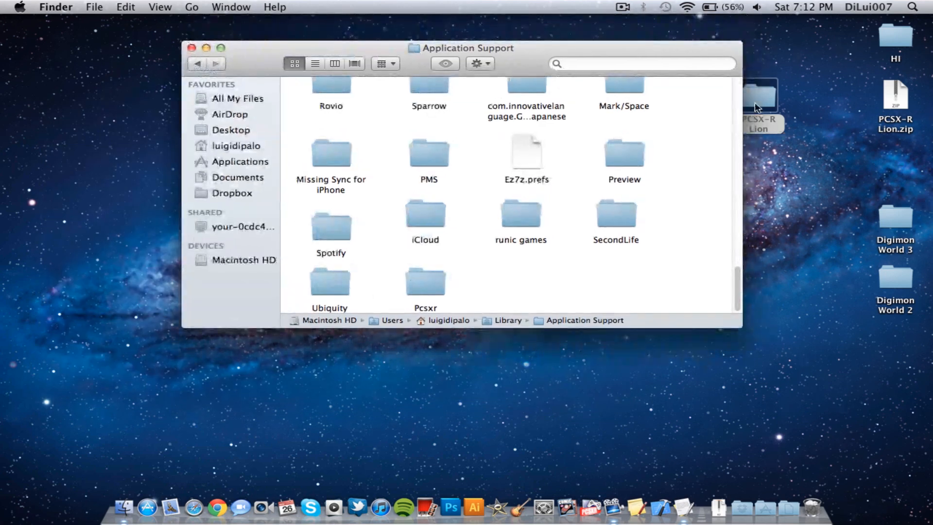
double_click(757, 95)
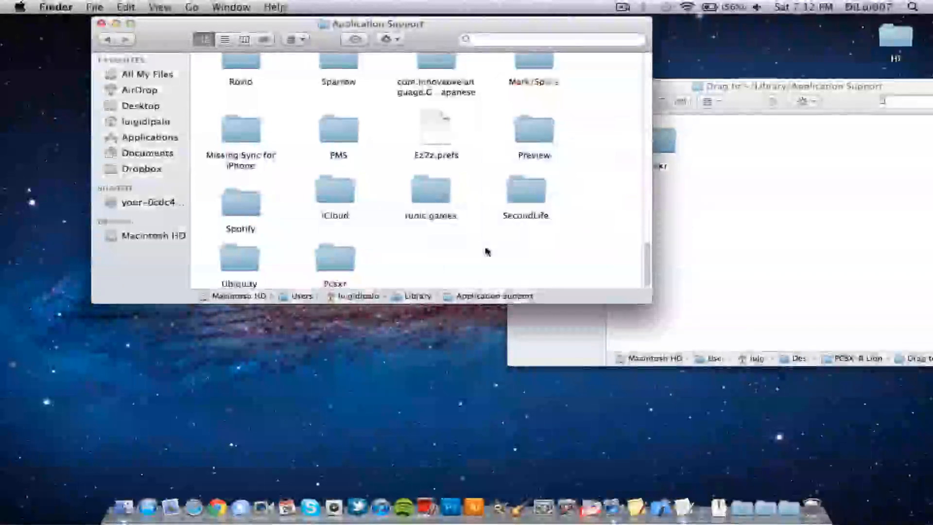
- Browse the Pcsxr folder's Bios, Memory Cards and Save States, then close that window
left_click(335, 257)
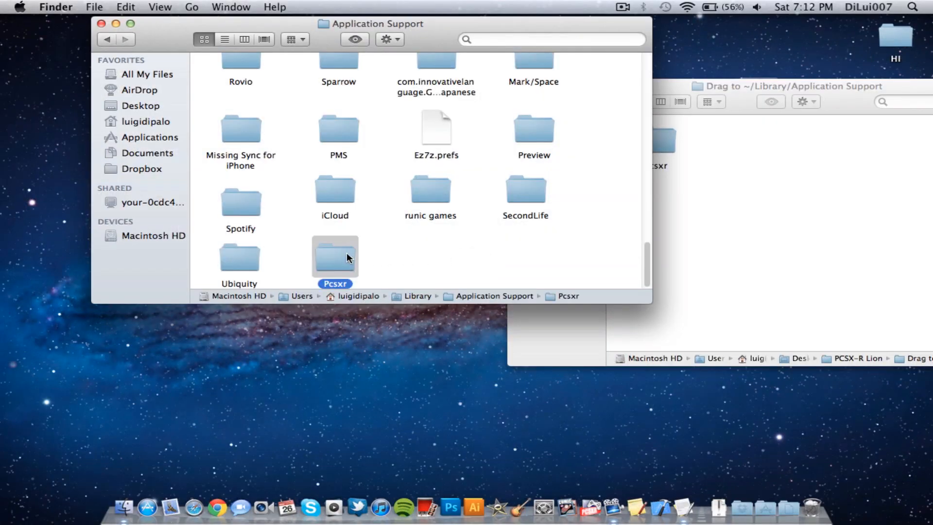
double_click(334, 257)
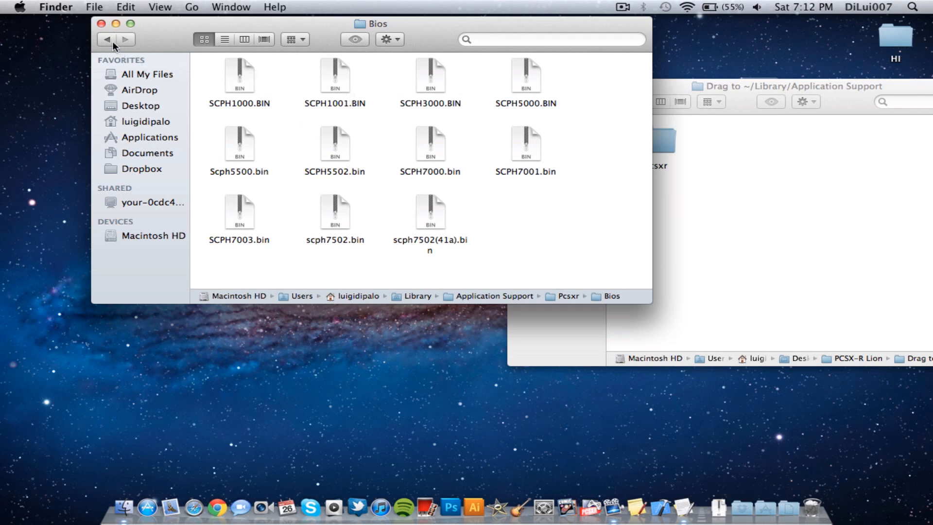
mouse_move(106, 39)
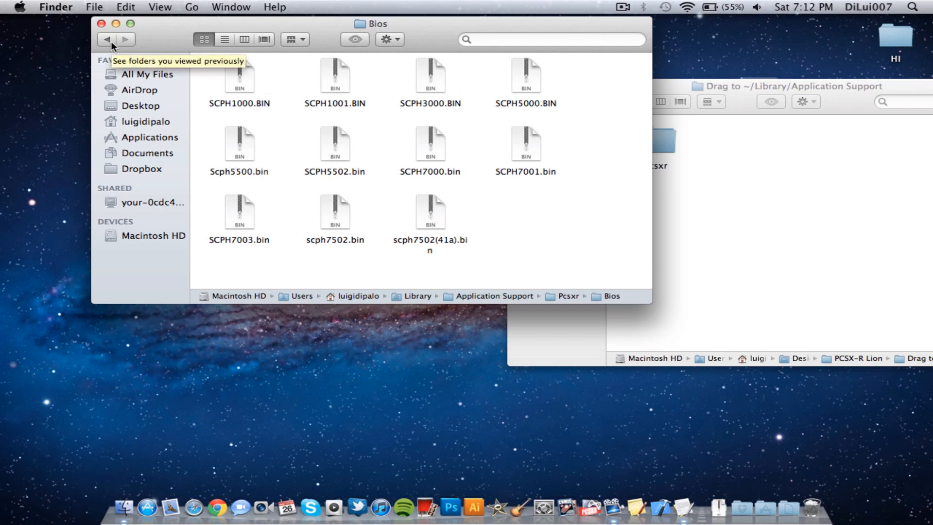
left_click(108, 39)
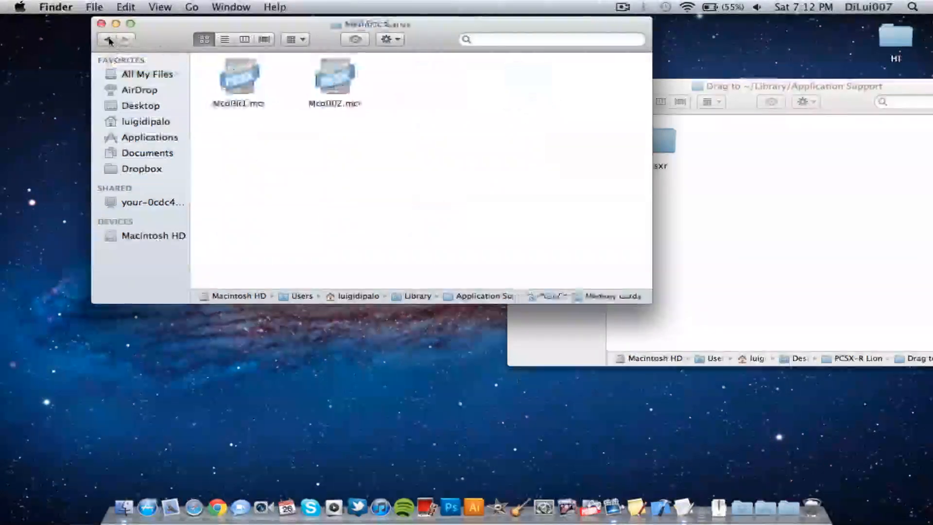
left_click(110, 39)
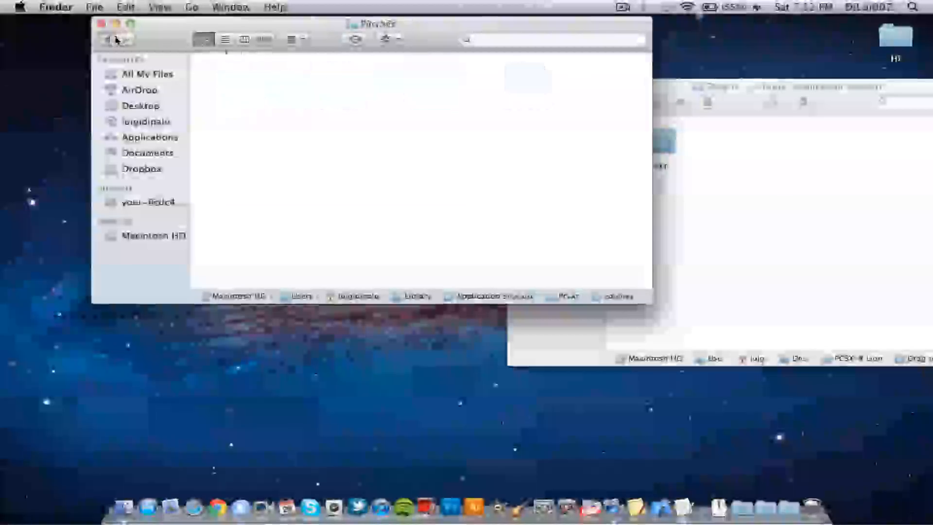
left_click(107, 40)
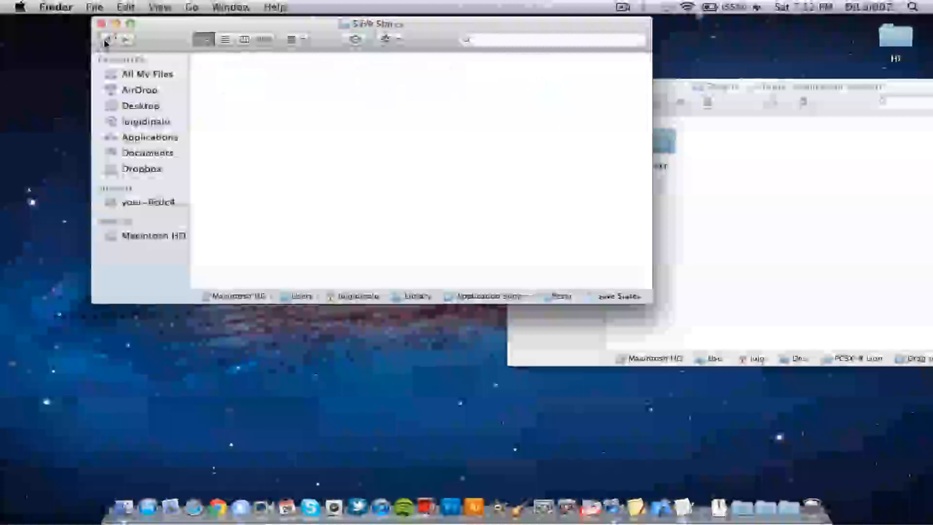
left_click(106, 40)
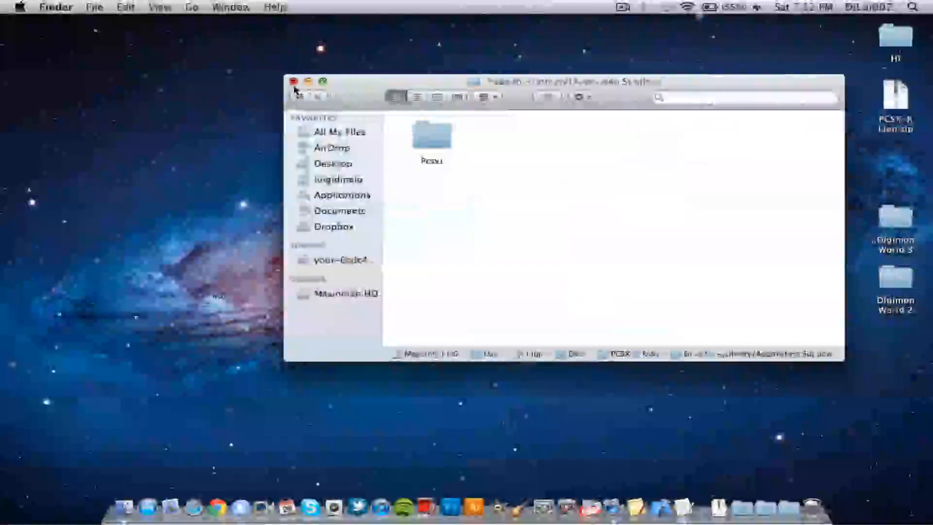
- Close Finder and select SoftGL Driver, SDL Sound and Gamepad/Keyboard/Mouse Input plugins
left_click(290, 81)
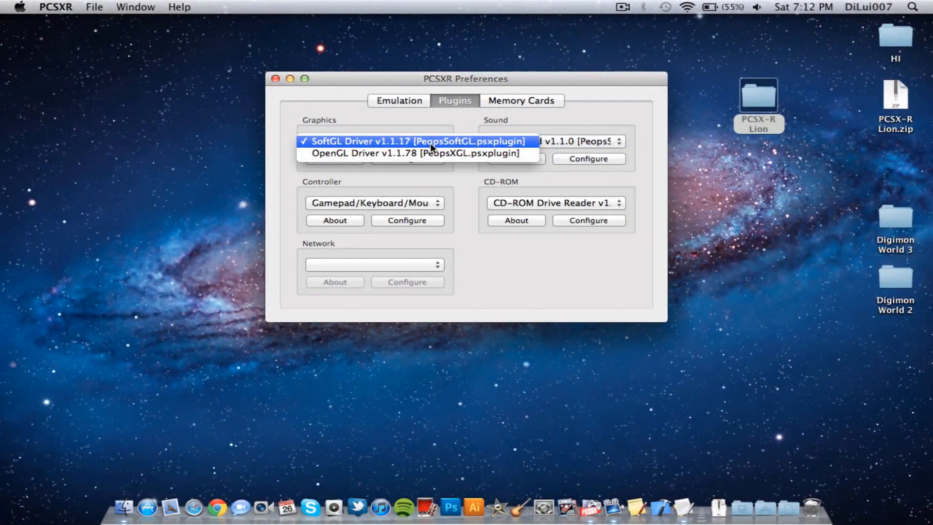
left_click(554, 141)
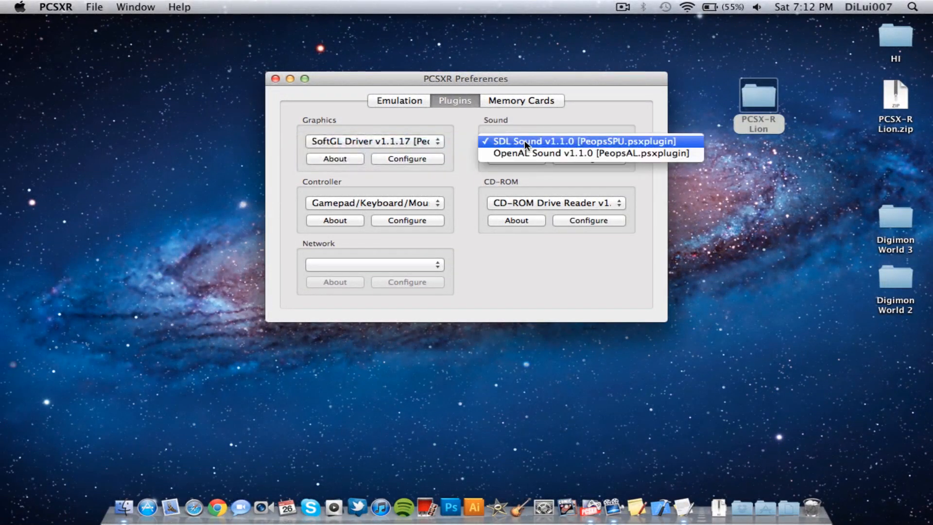
left_click(554, 140)
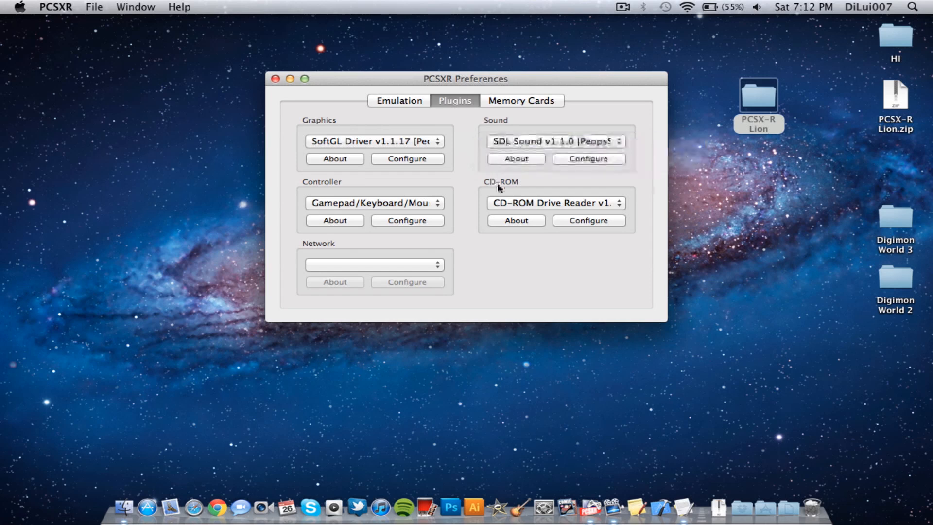
left_click(374, 202)
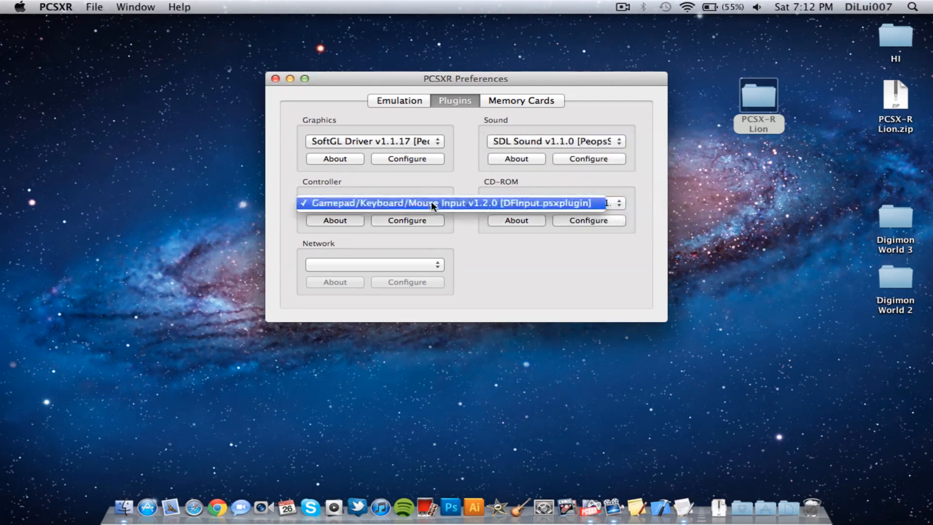
left_click(445, 203)
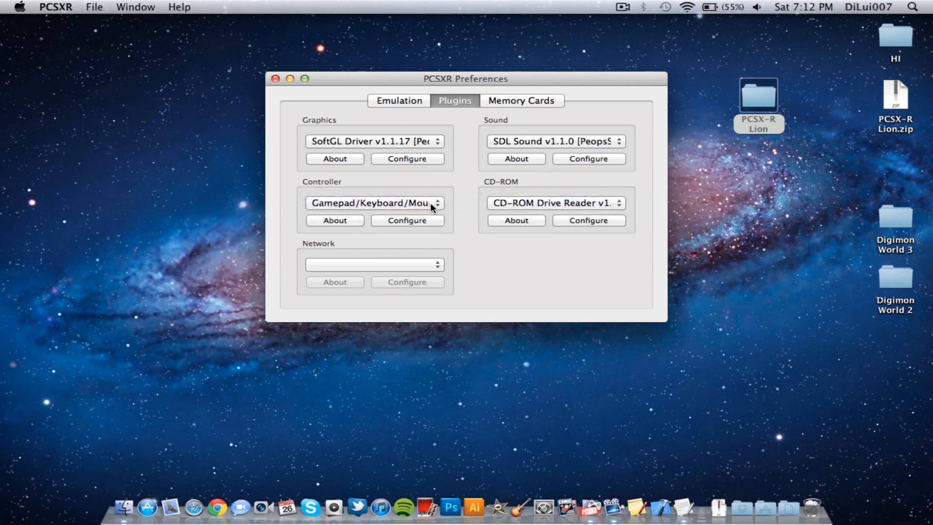
mouse_move(355, 241)
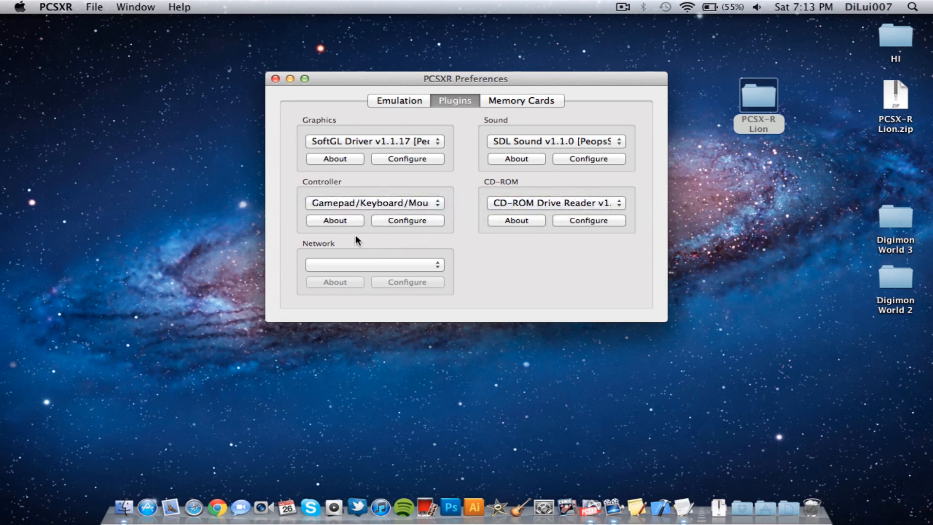
- Set controller 1's Device to PLAYSTATION(R)3 Controller and confirm with OK
left_click(406, 220)
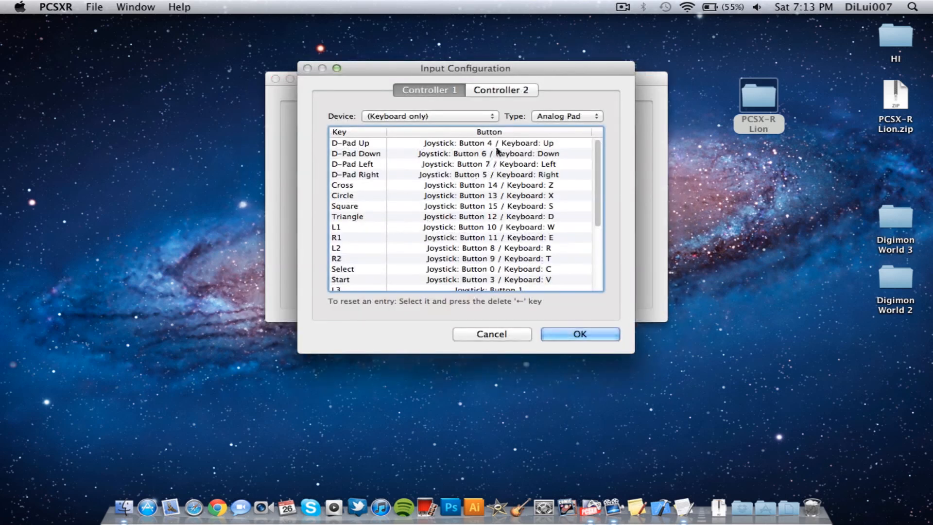
scroll("down", 3)
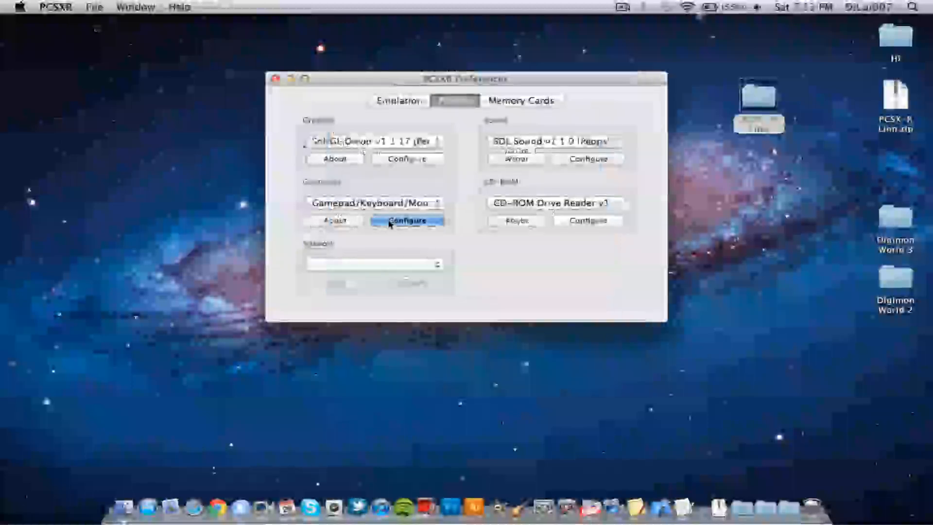
left_click(407, 221)
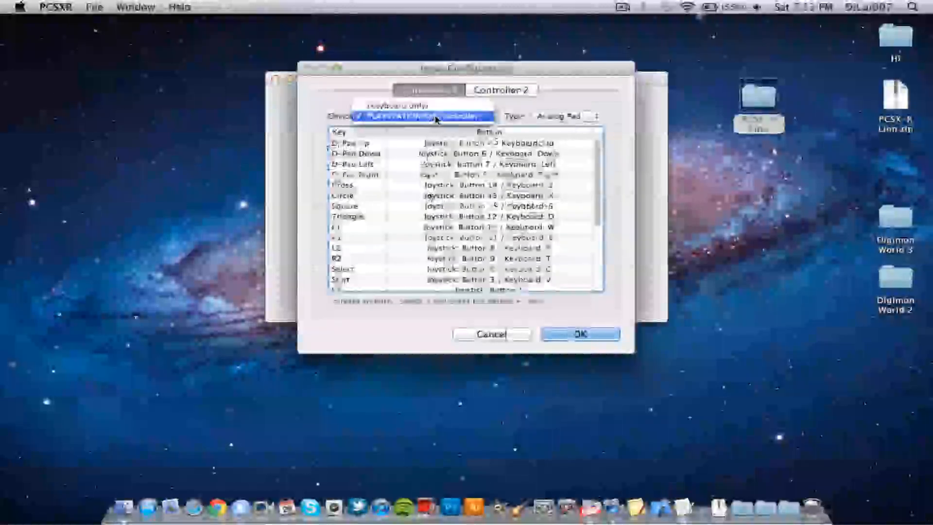
left_click(416, 116)
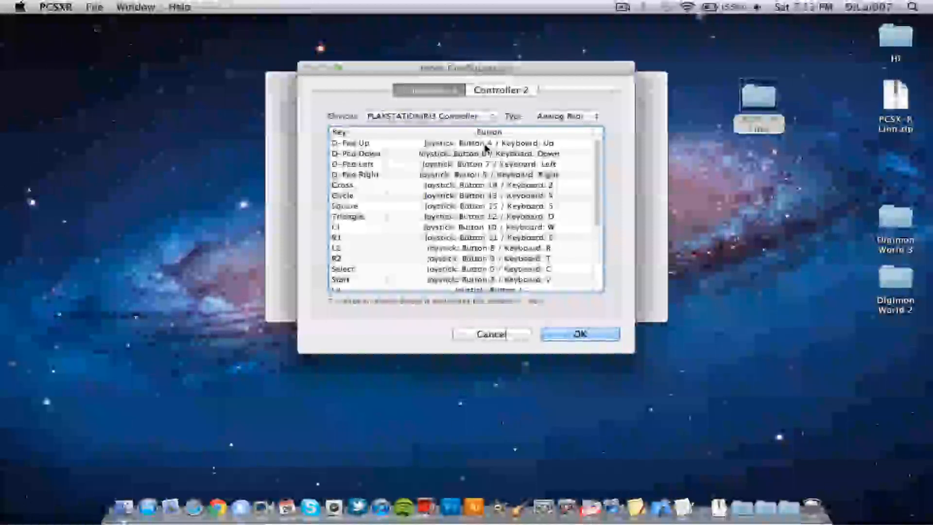
left_click(452, 143)
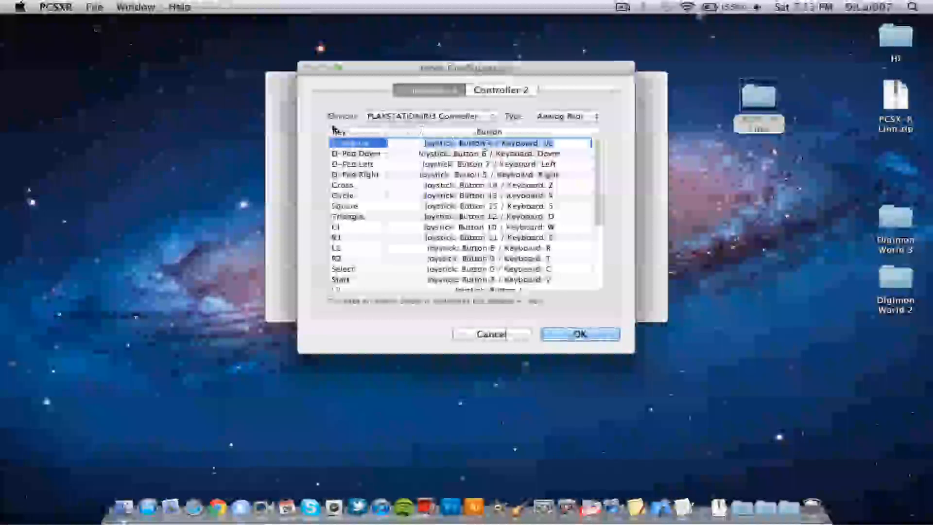
left_click(578, 334)
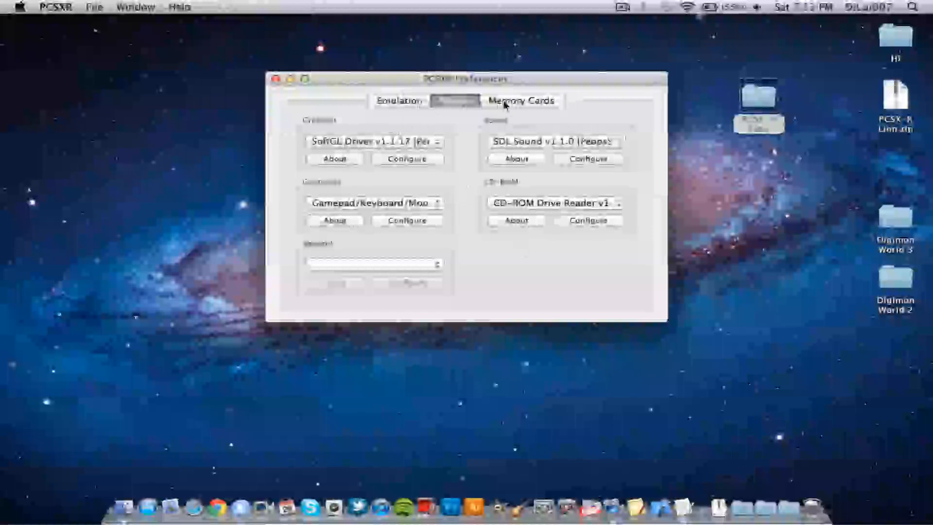
- Review both memory card paths on the Memory Cards tab, then close Preferences
left_click(520, 100)
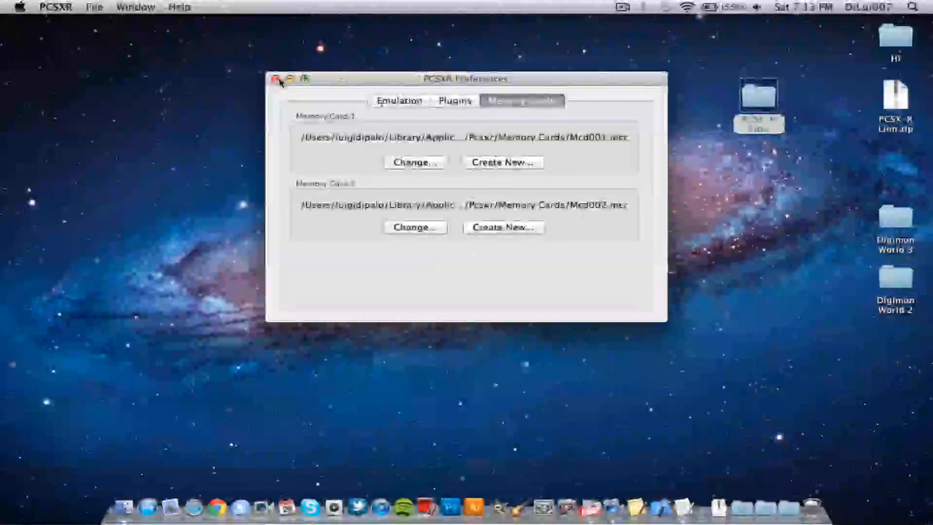
left_click(276, 79)
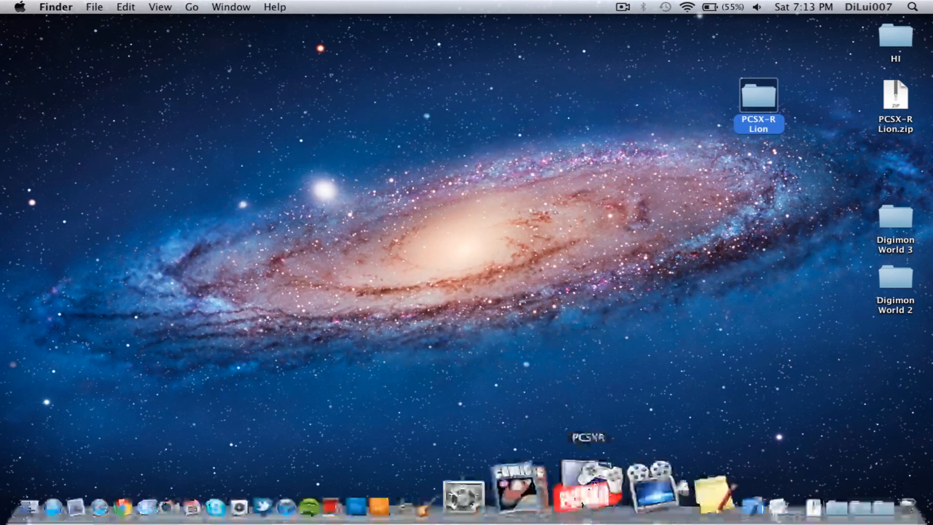
- Run the Digimon World 2 .img from the Desktop's Digimon World 2 folder via Run ISO
left_click(136, 6)
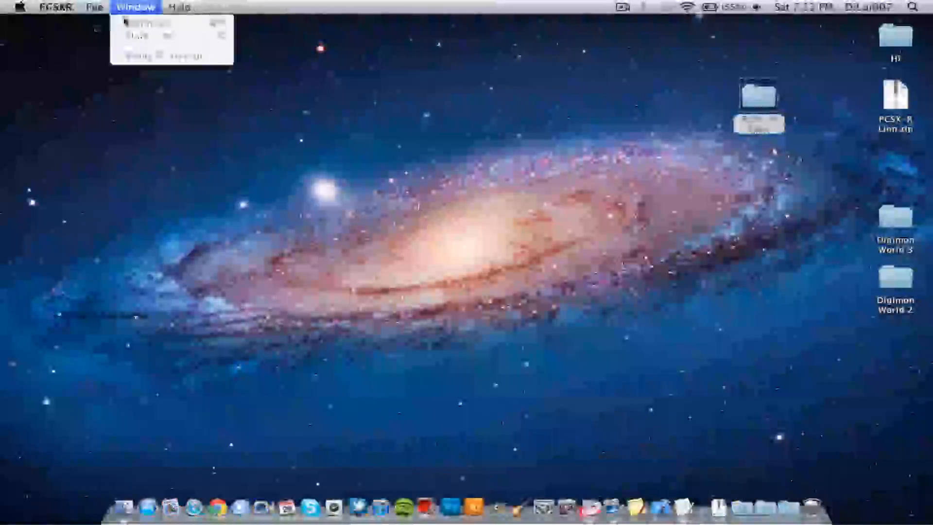
left_click(92, 6)
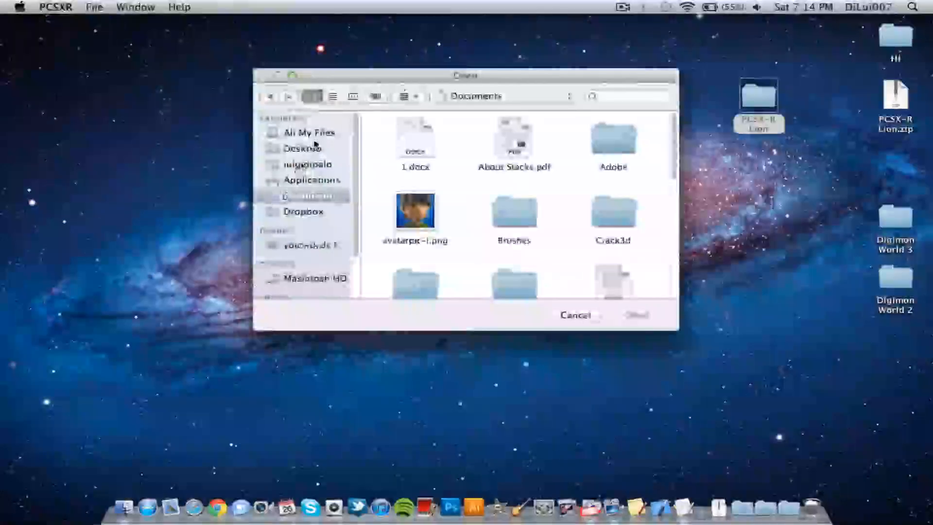
left_click(303, 148)
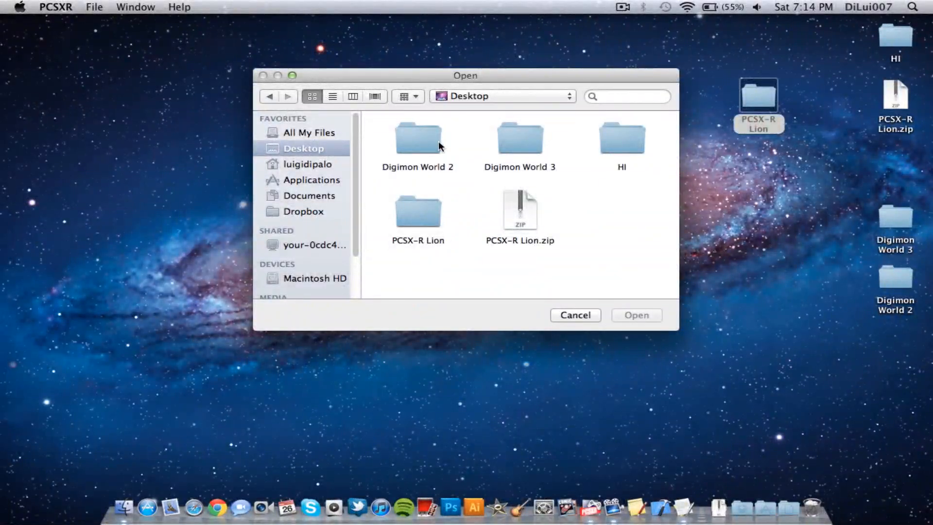
double_click(417, 143)
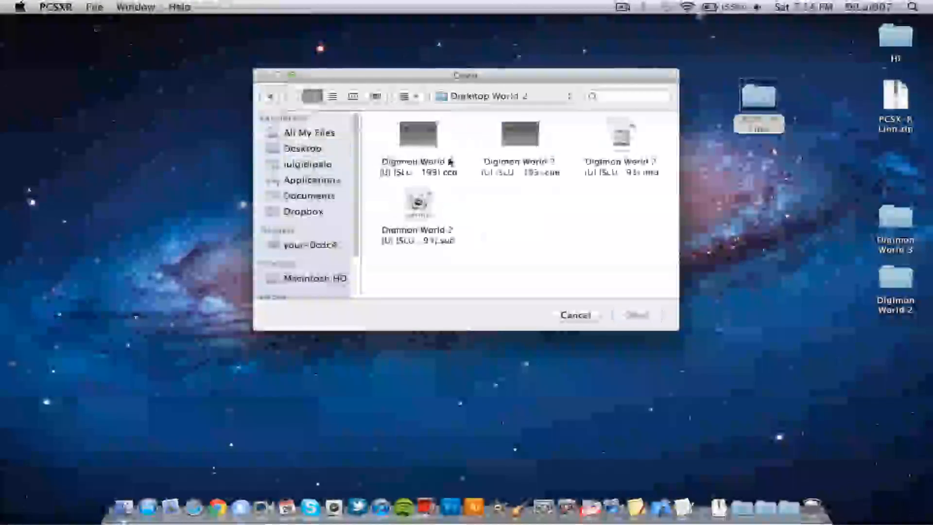
left_click(621, 143)
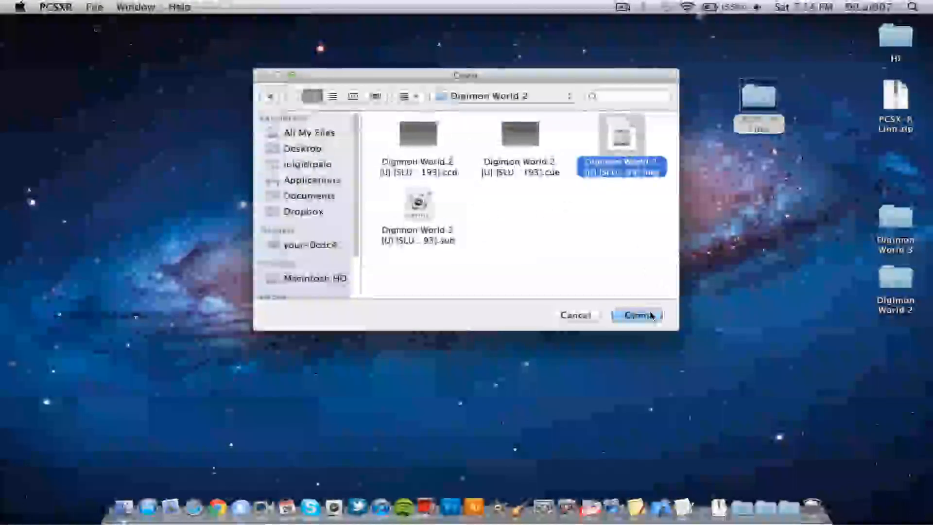
left_click(636, 315)
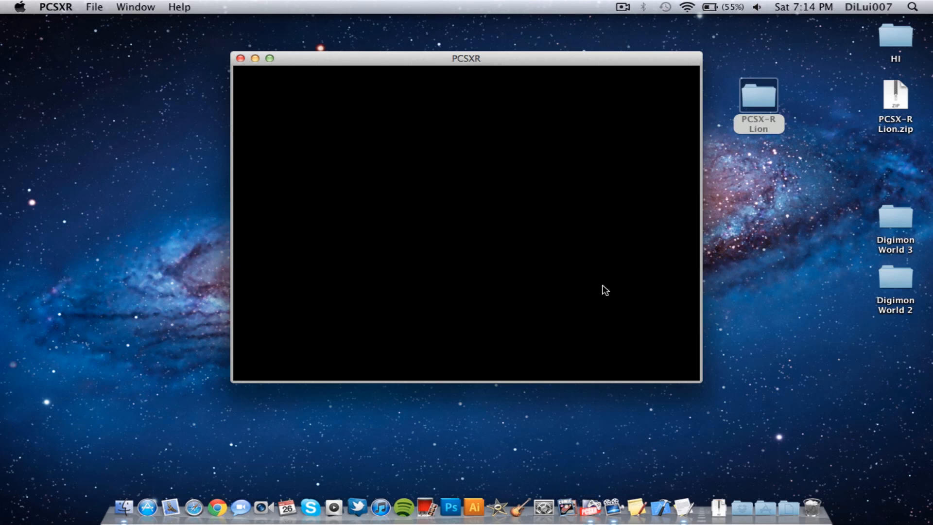
mouse_move(281, 57)
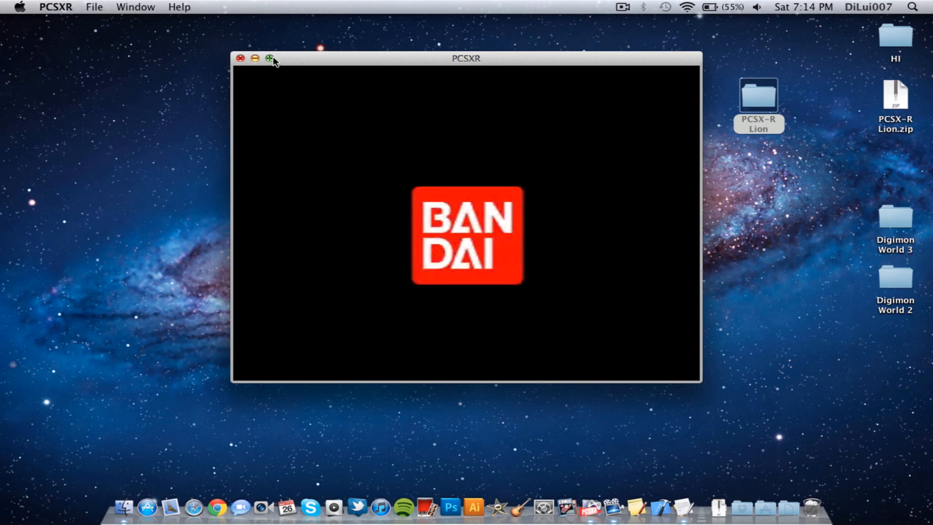
- Let Digimon World 2 boot past the Bandai logo to its title menu, then close the game window
left_click(135, 6)
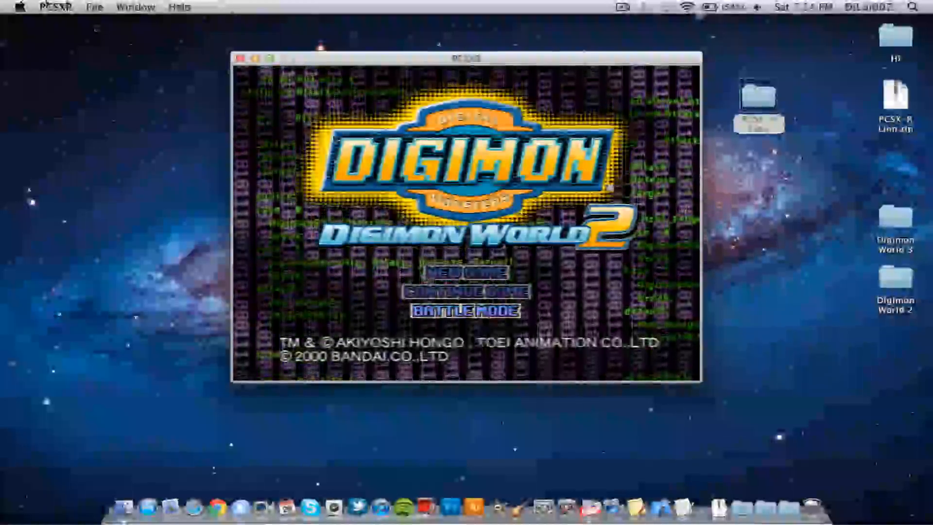
left_click(241, 58)
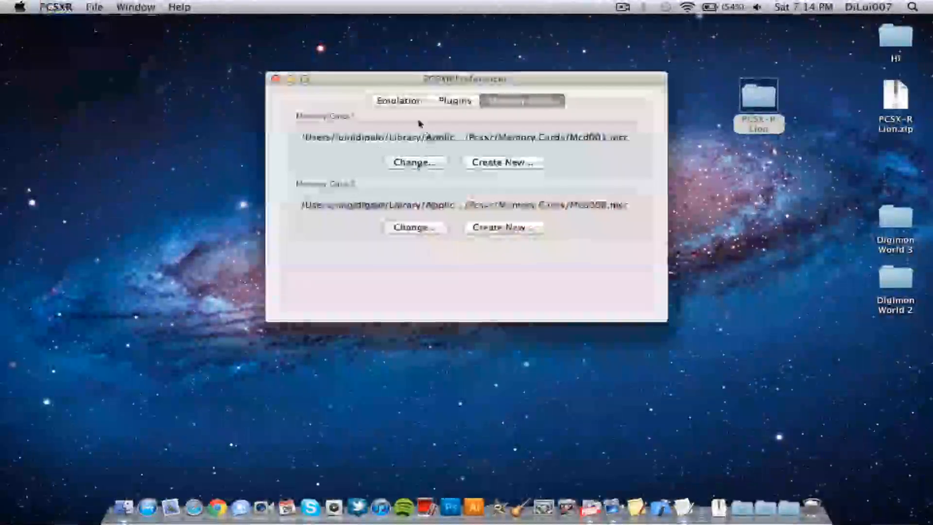
- Set the PS3 controller's Type to Analog Pad and close Preferences
left_click(454, 101)
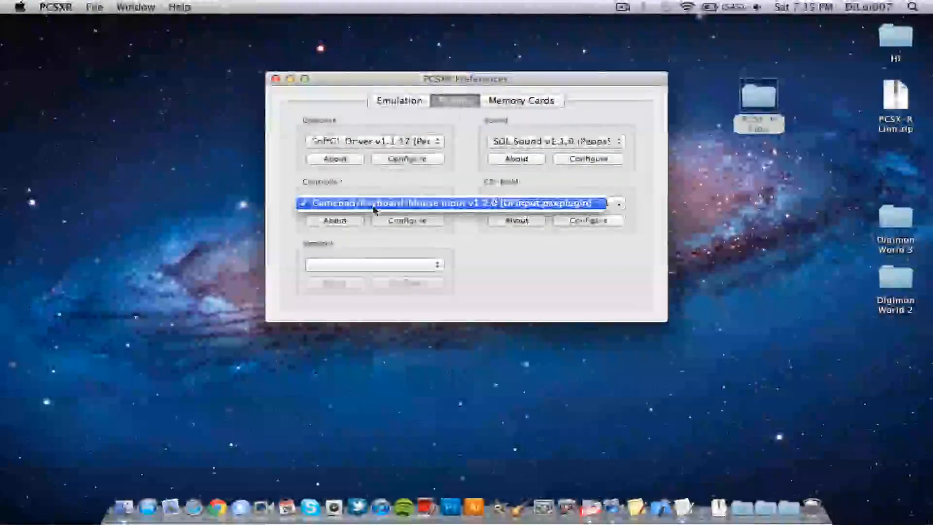
left_click(407, 220)
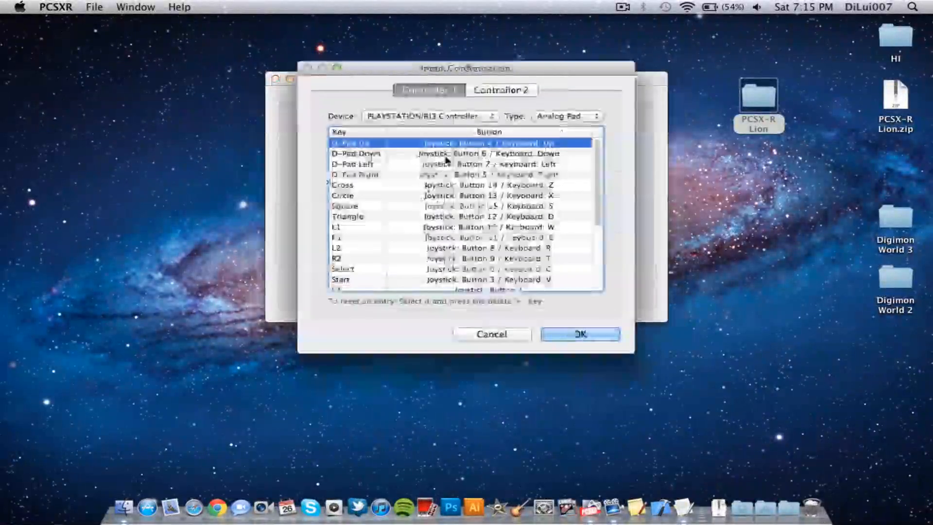
left_click(565, 116)
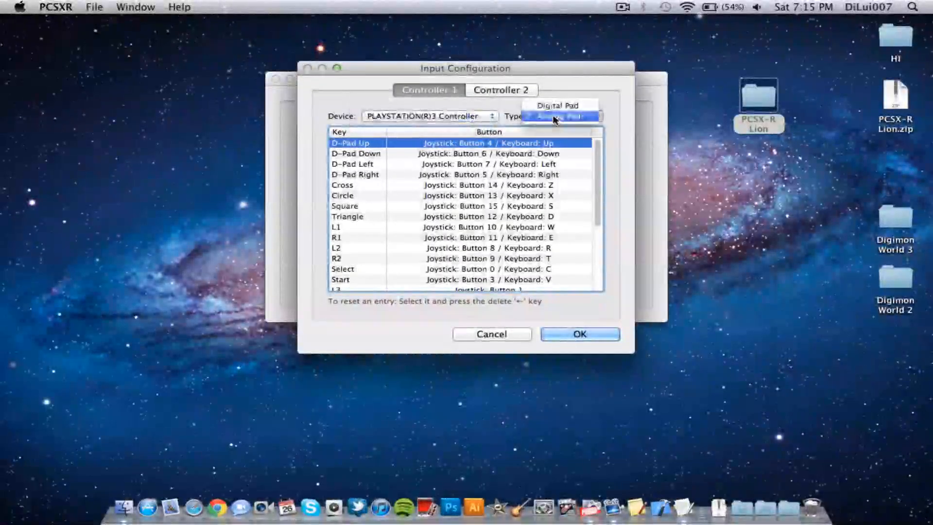
left_click(555, 116)
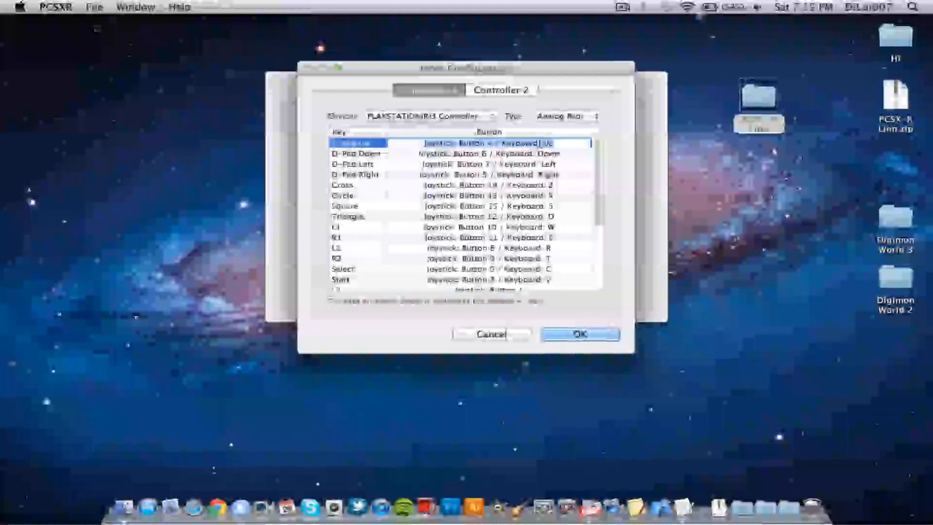
left_click(458, 154)
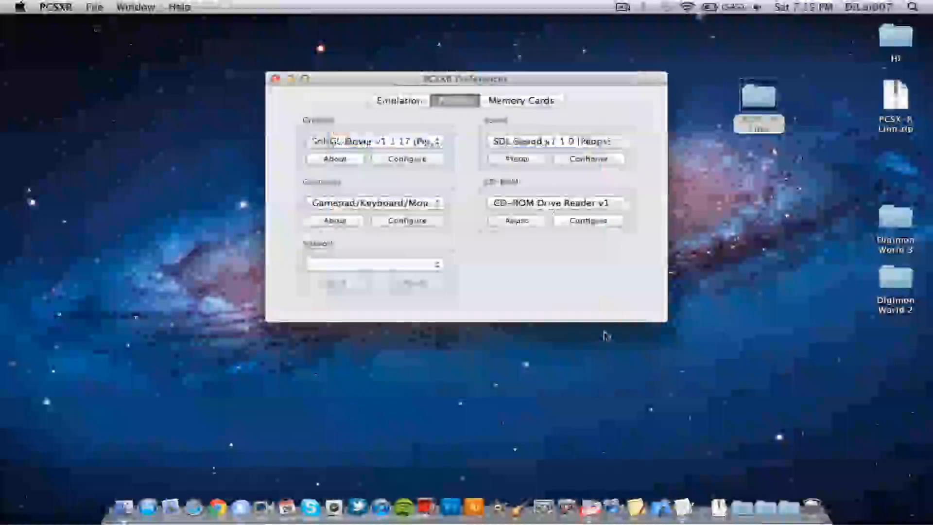
left_click(94, 7)
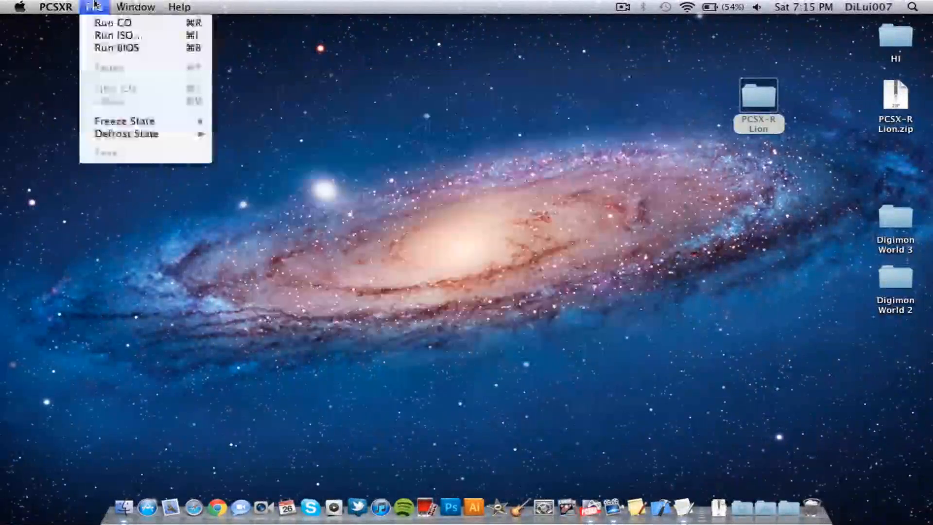
- Launch the Digimon World 2 .img disc image again with Run ISO
left_click(113, 23)
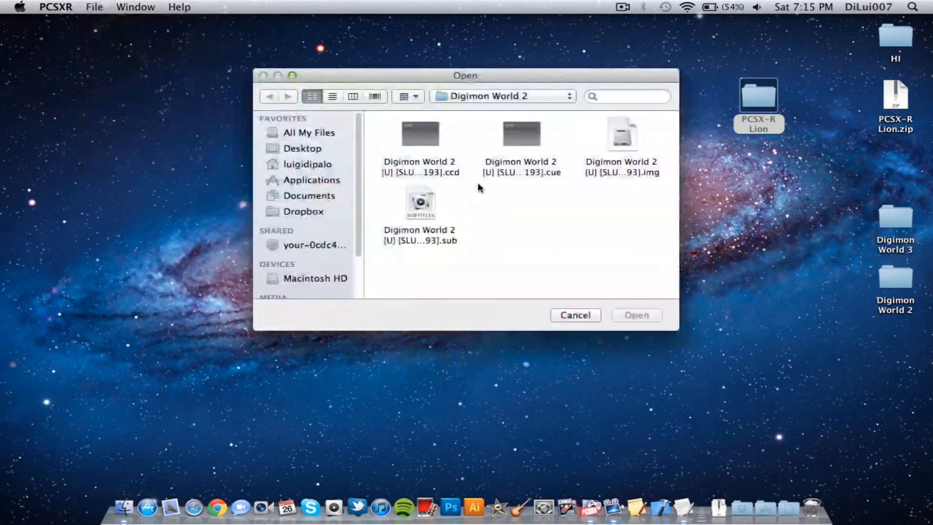
left_click(621, 134)
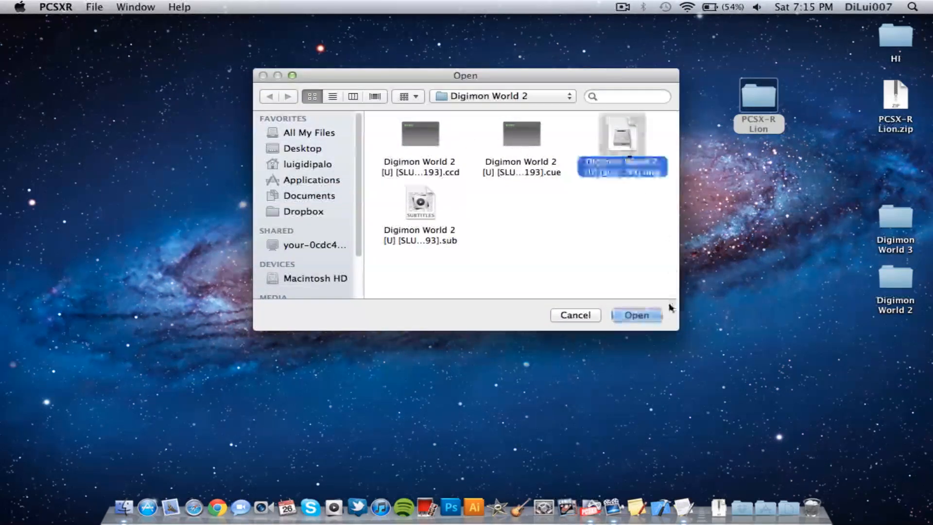
left_click(636, 315)
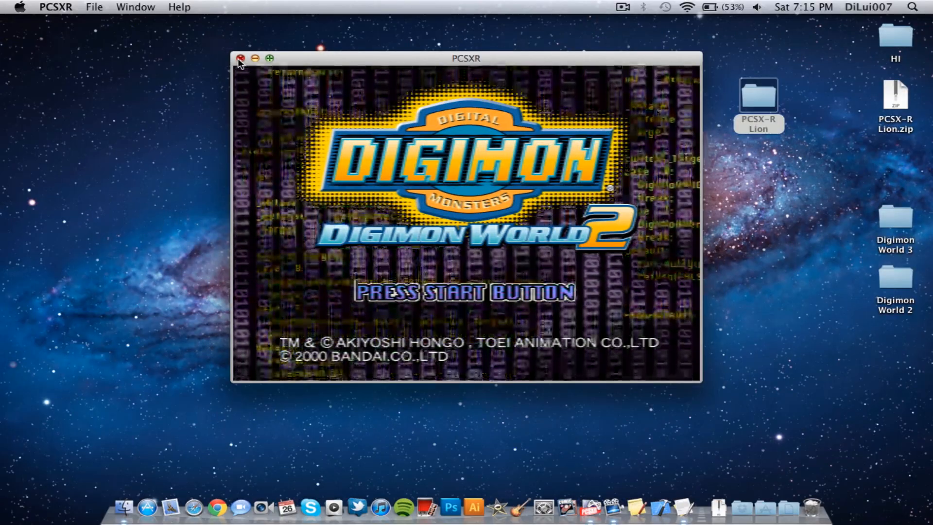
- Close the Digimon World 2 window once the PRESS START BUTTON title screen appears
left_click(241, 59)
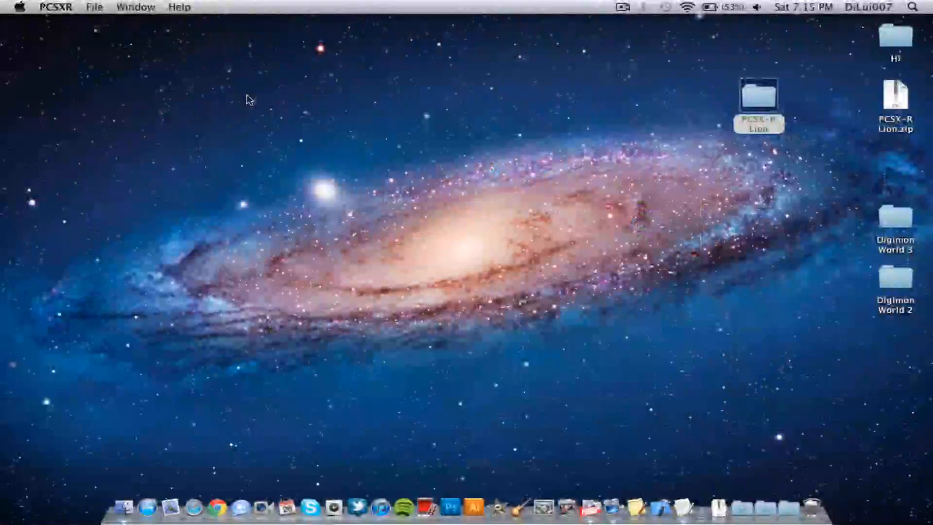
mouse_move(586, 508)
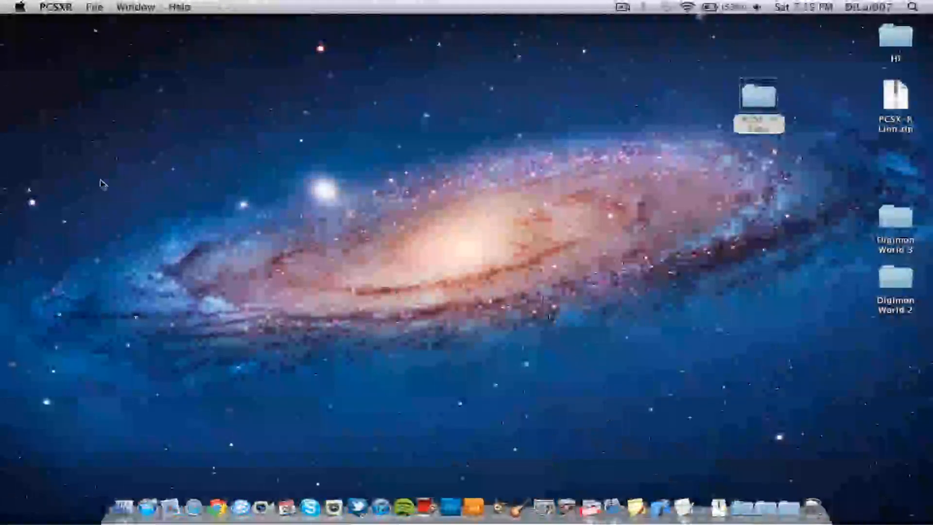
left_click(18, 6)
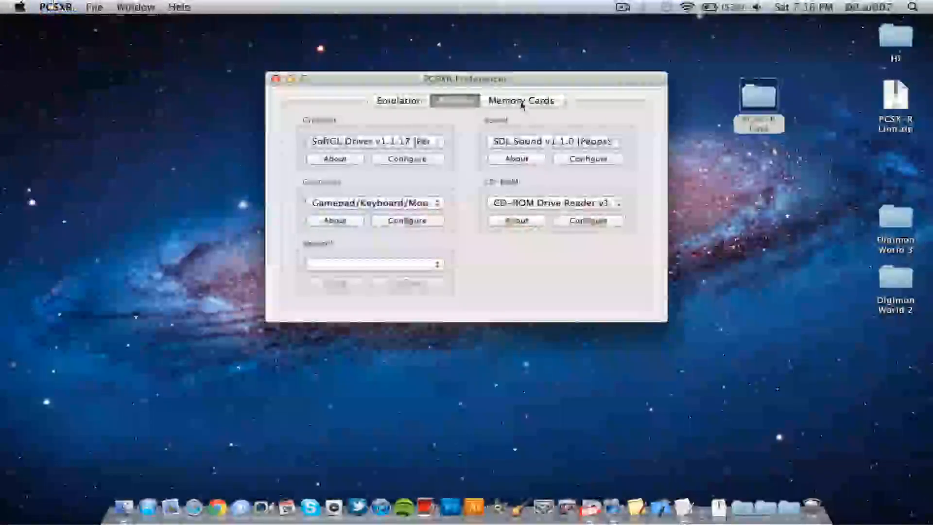
left_click(397, 100)
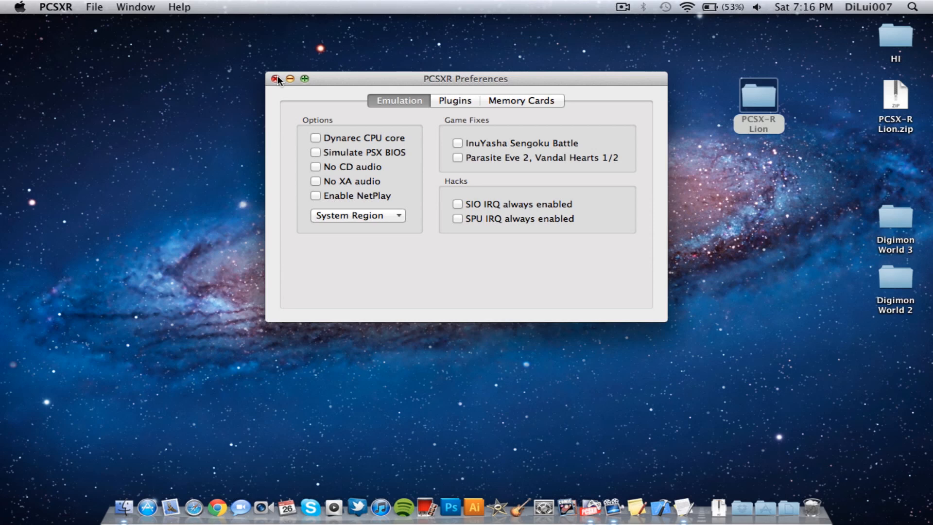
left_click(274, 78)
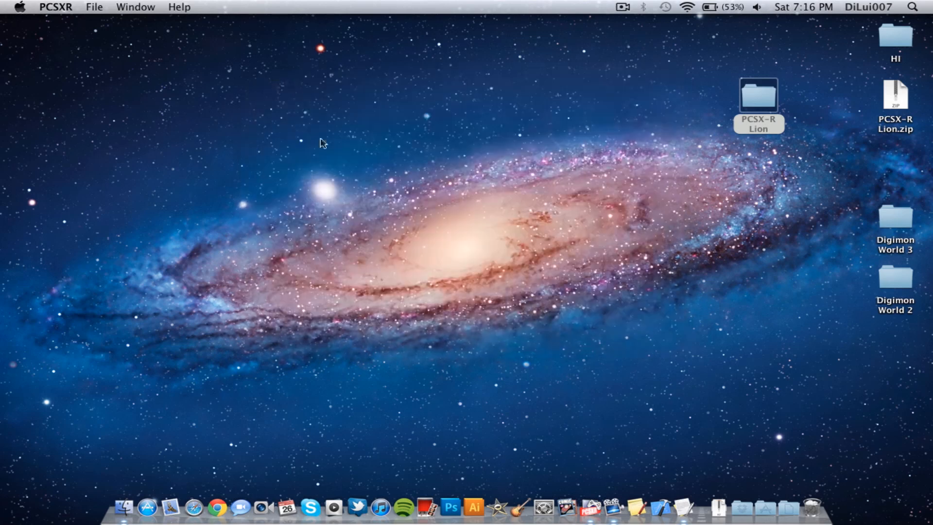